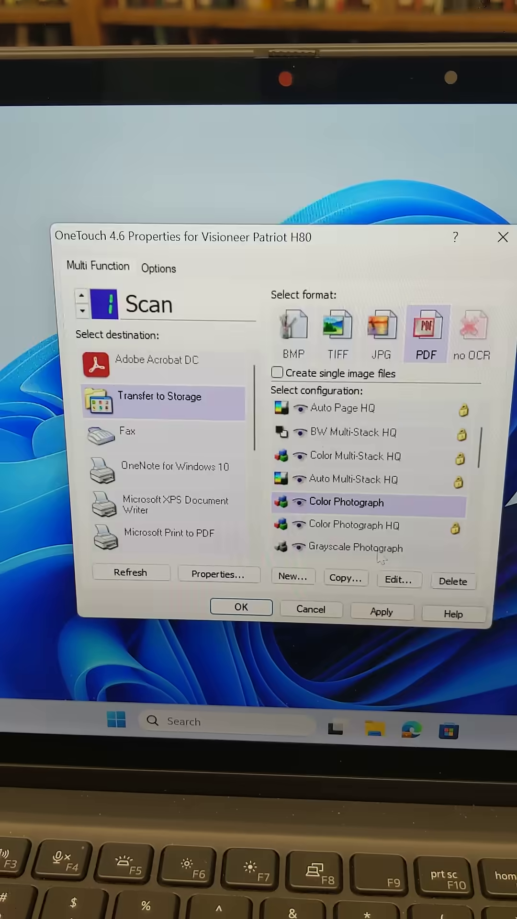
- Choose Grayscale Photograph as the Scan button's configuration
left_click(369, 547)
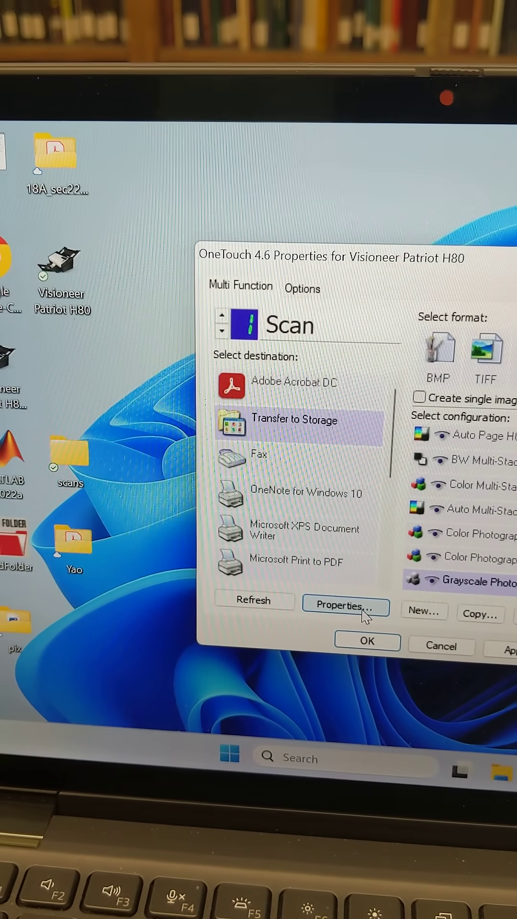
- Bring up Scan Configuration Properties for Grayscale Photograph via Edit..
left_click(345, 604)
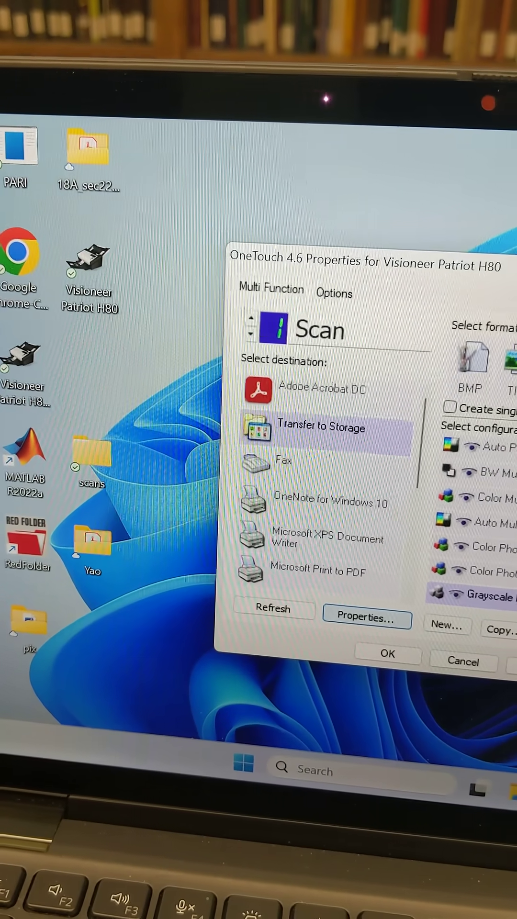
left_click(366, 618)
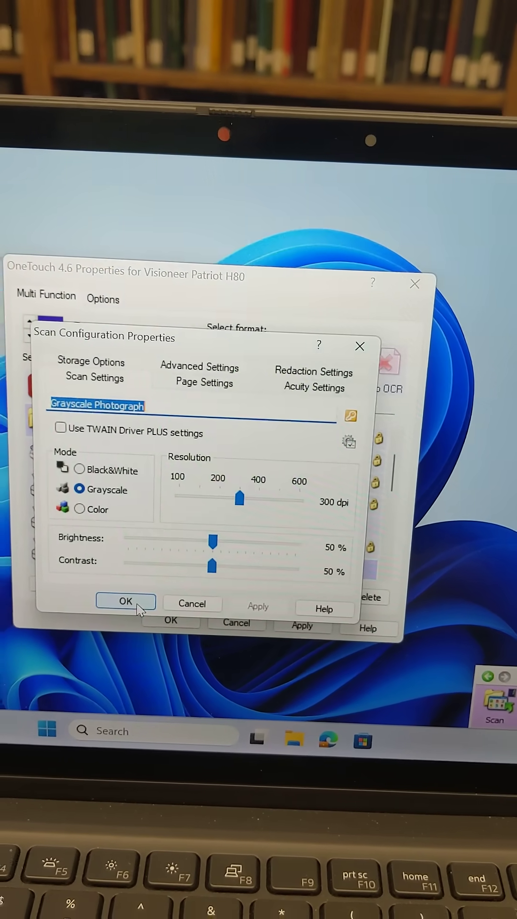
- Accept Grayscale mode at 300 dpi with 50% brightness and contrast
left_click(125, 602)
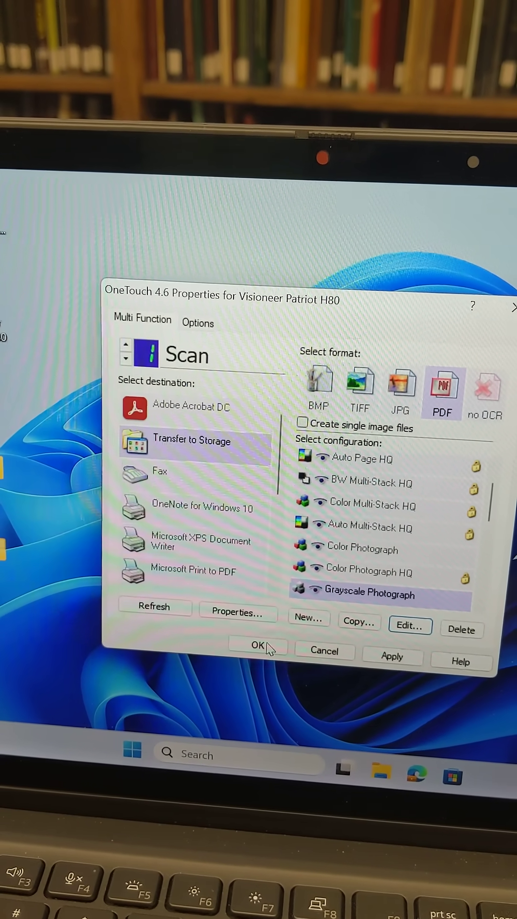
- Save the Scan button as Transfer to Storage with Grayscale Photograph
left_click(256, 644)
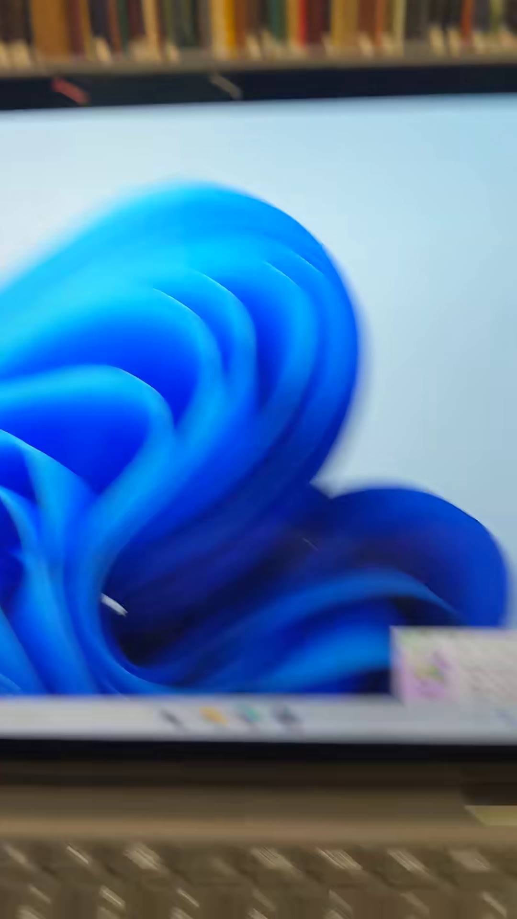